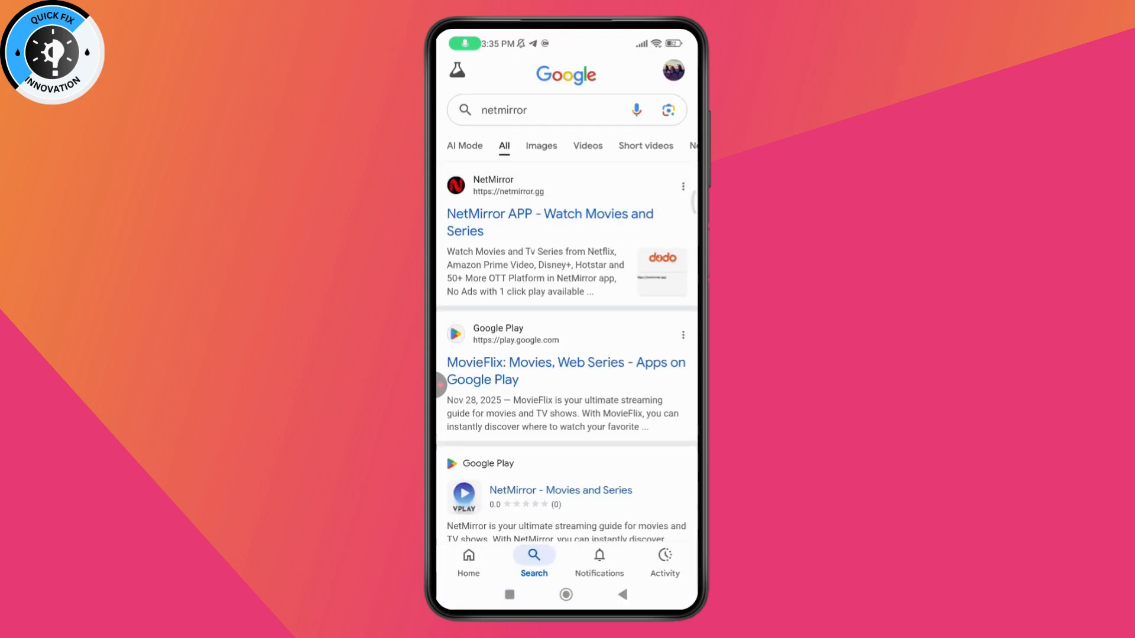
Open the 'NetMirror APP - Watch Movies and Series' result from netmirror.gg.
{"action": "left_click", "coordinate": [549, 222]}
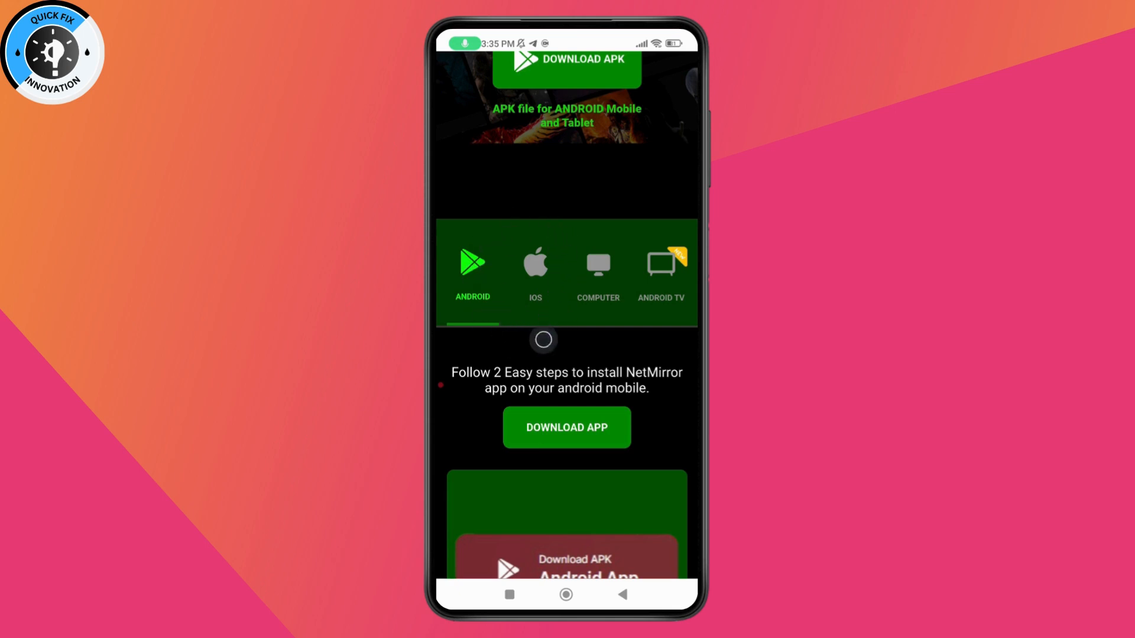
{"action": "mouse_move", "coordinate": [616, 326]}
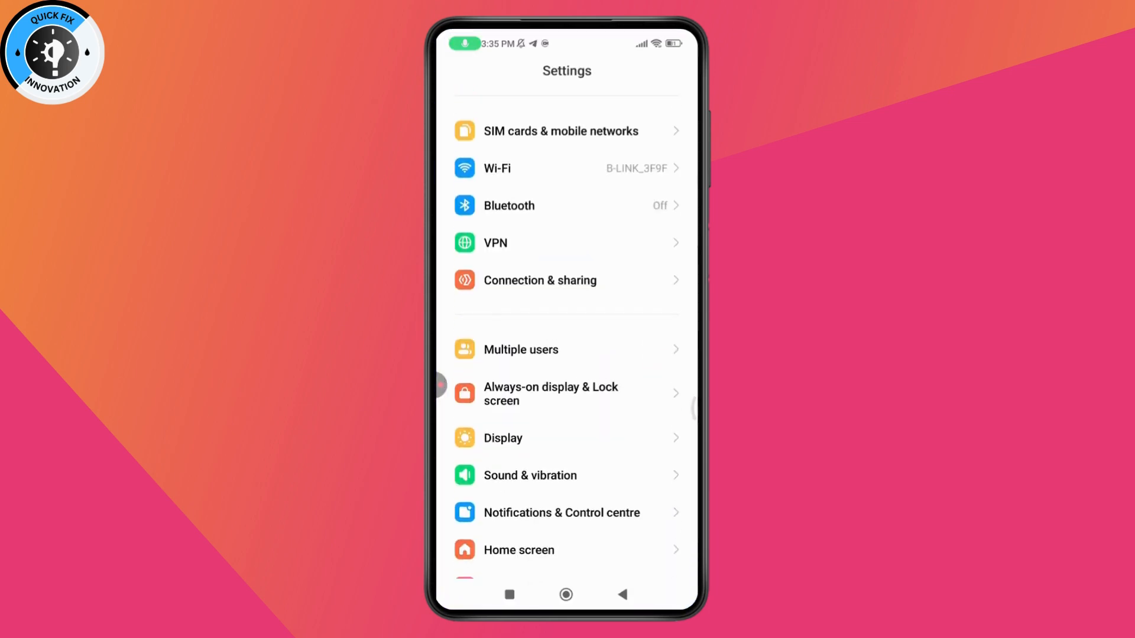
{"action": "scroll", "scroll_direction": "down", "scroll_amount": 3}
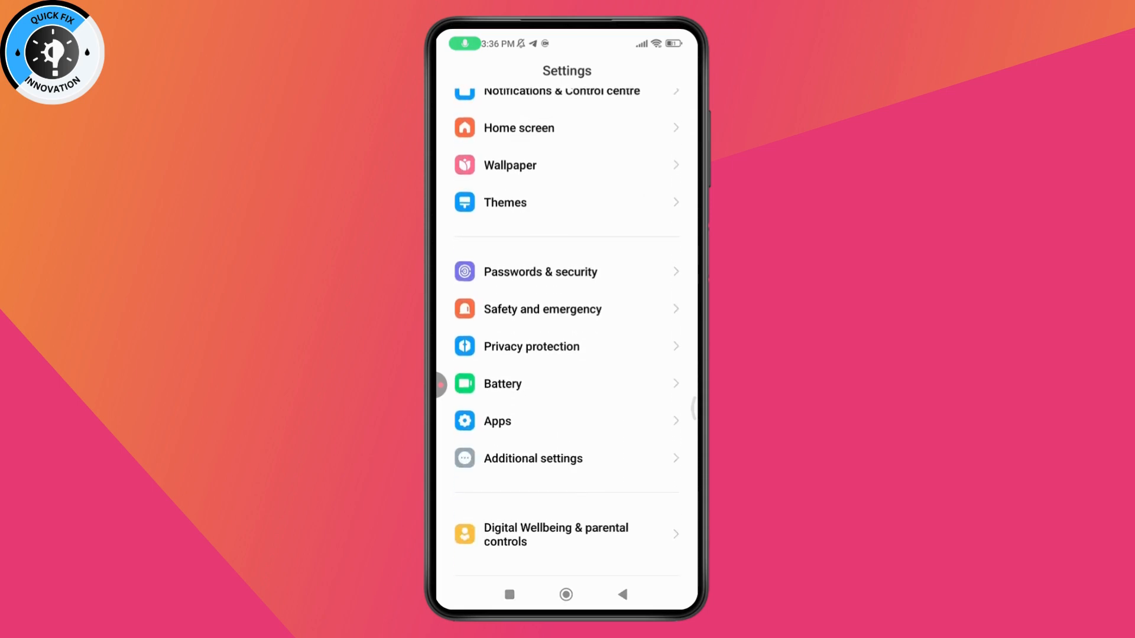
{"action": "scroll", "scroll_direction": "down", "scroll_amount": 3}
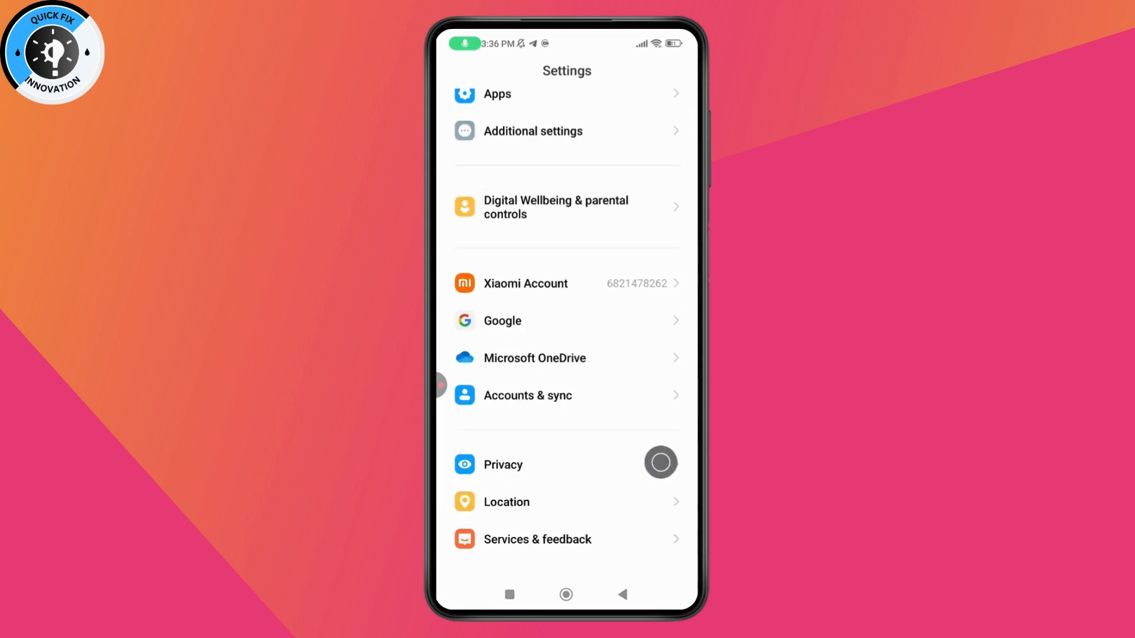
{"action": "left_click", "coordinate": [503, 465]}
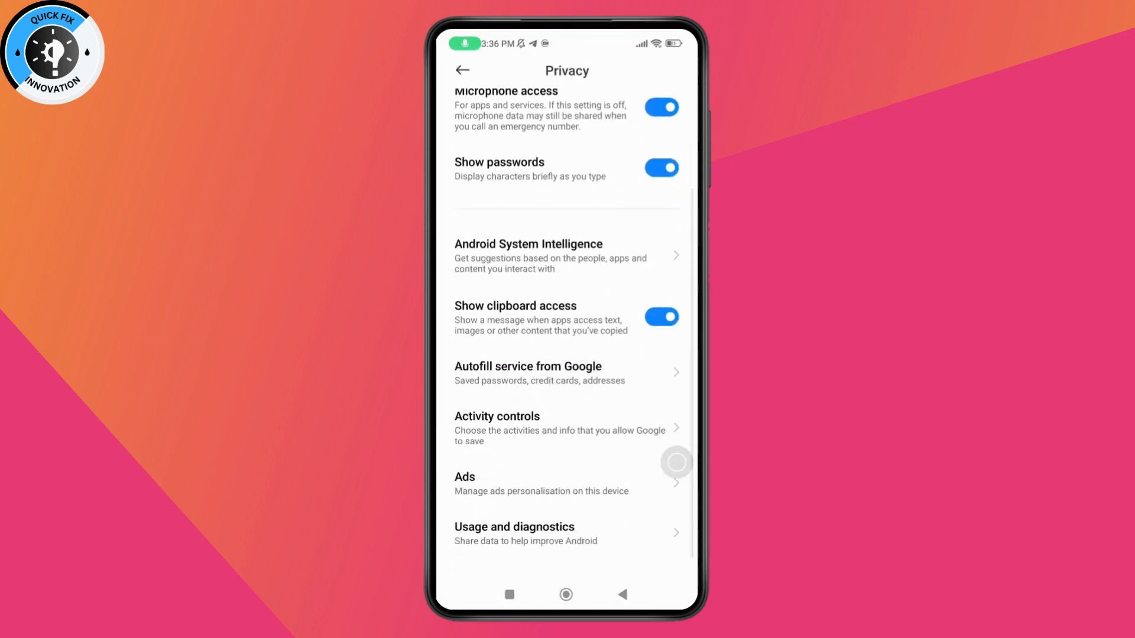
{"action": "left_click", "coordinate": [462, 71]}
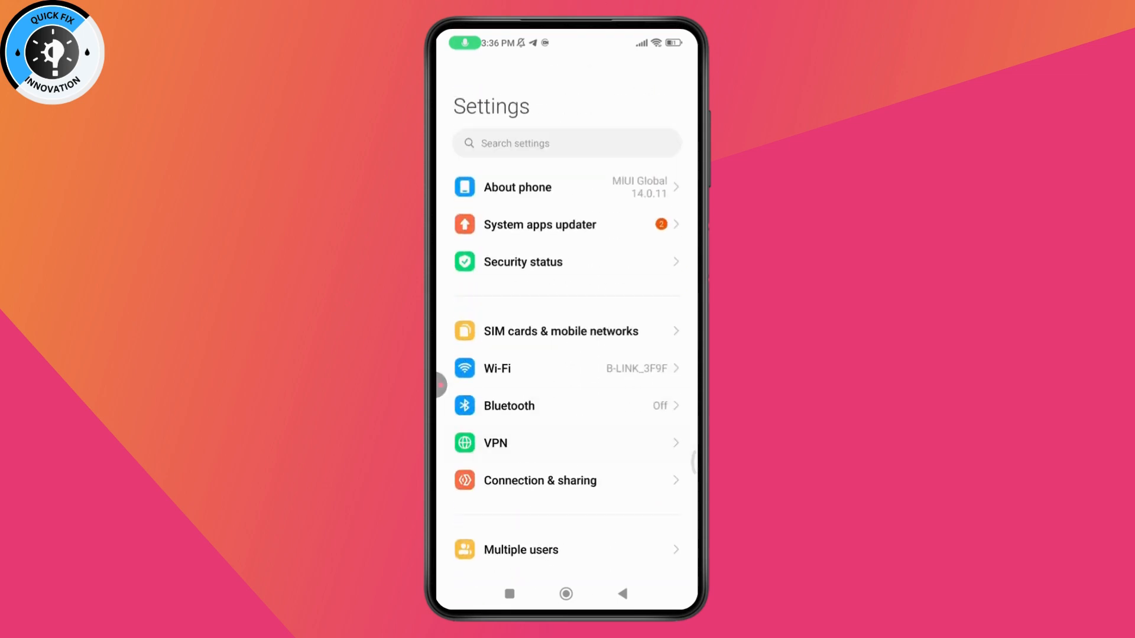
Search settings and pick the 'Install unknown apps' result.
{"action": "left_click", "coordinate": [566, 143]}
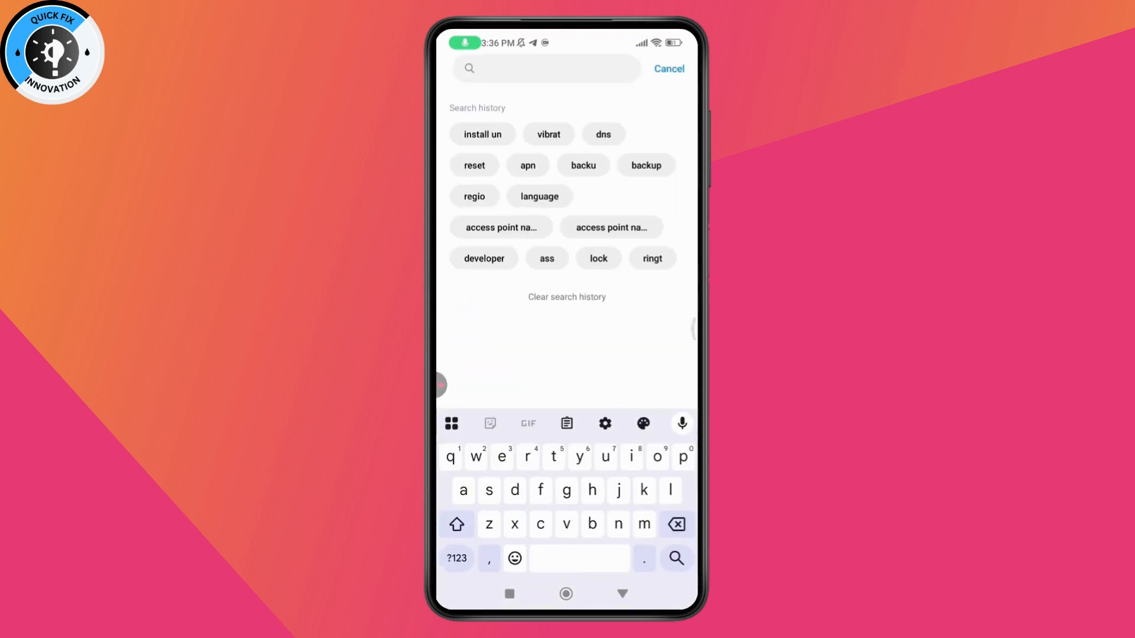
{"action": "type", "text": "allow"}
{"action": "type", "text": "unkn"}
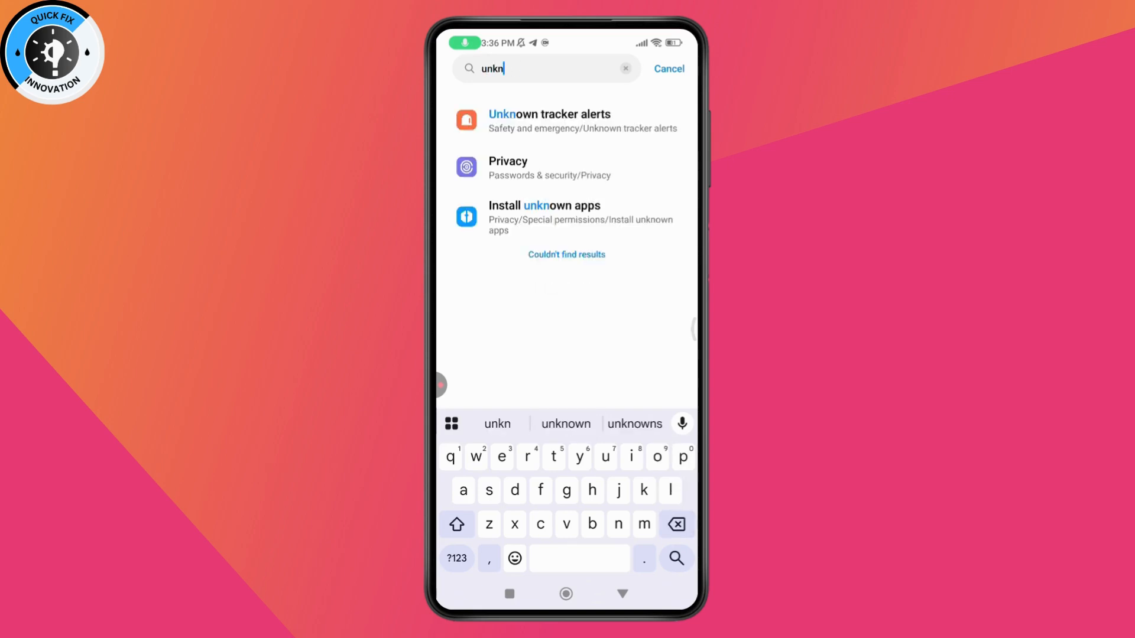
{"action": "left_click", "coordinate": [567, 217]}
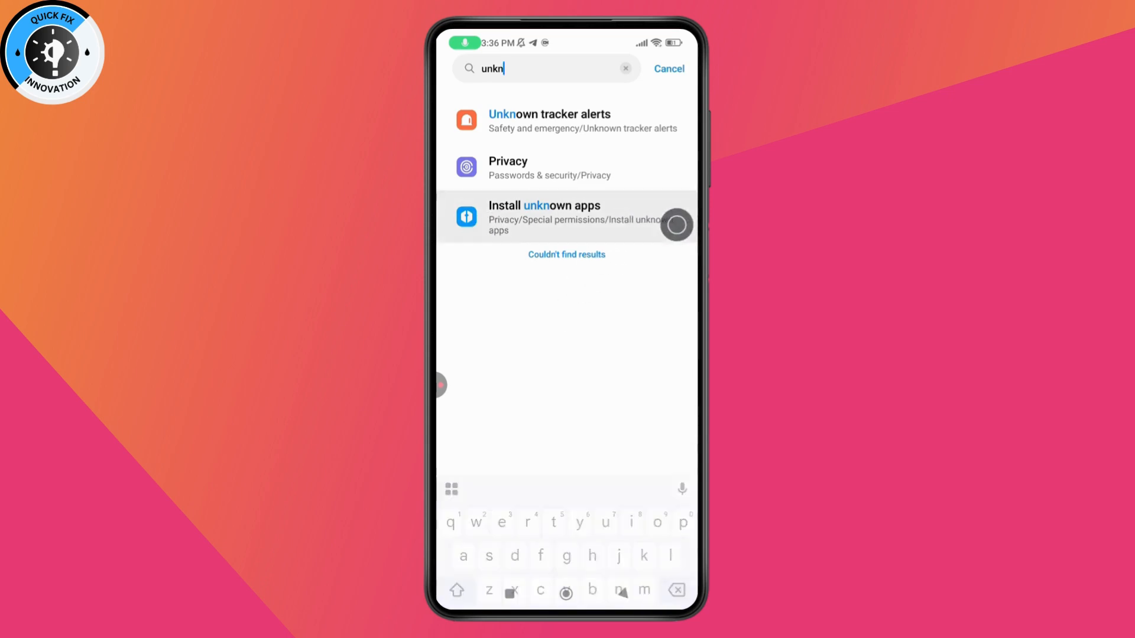
Reach the Install unknown apps permission list under Special permissions.
{"action": "left_click", "coordinate": [567, 216]}
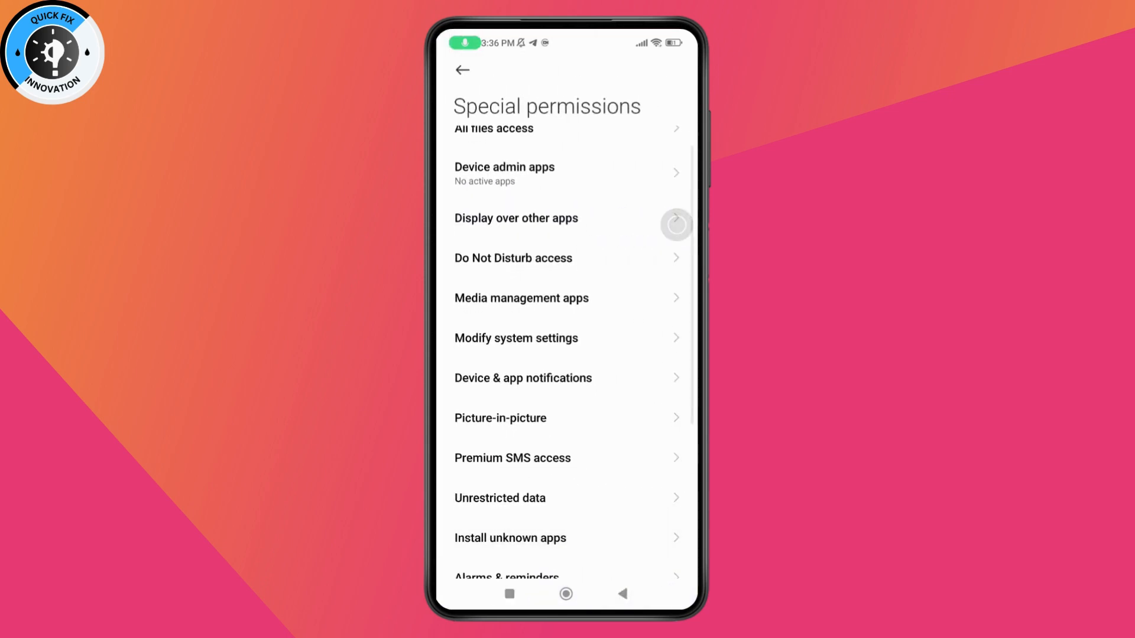
{"action": "left_click", "coordinate": [509, 538]}
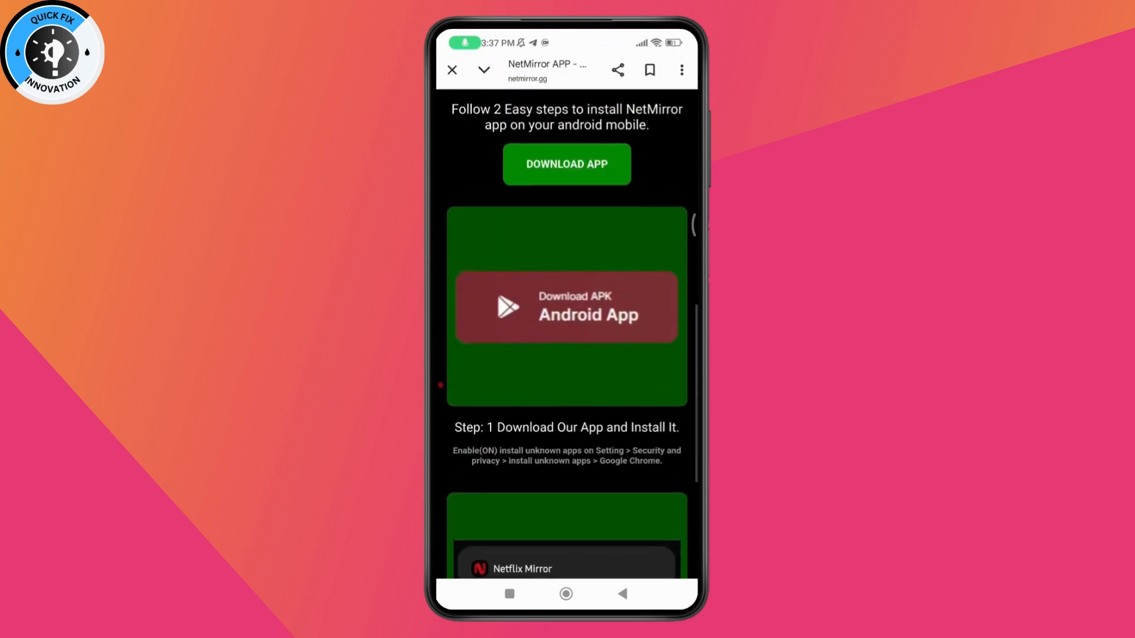
Scroll the NetMirror page up to the top with the DOWNLOAD APK offer.
{"action": "scroll", "scroll_direction": "up", "scroll_amount": 3}
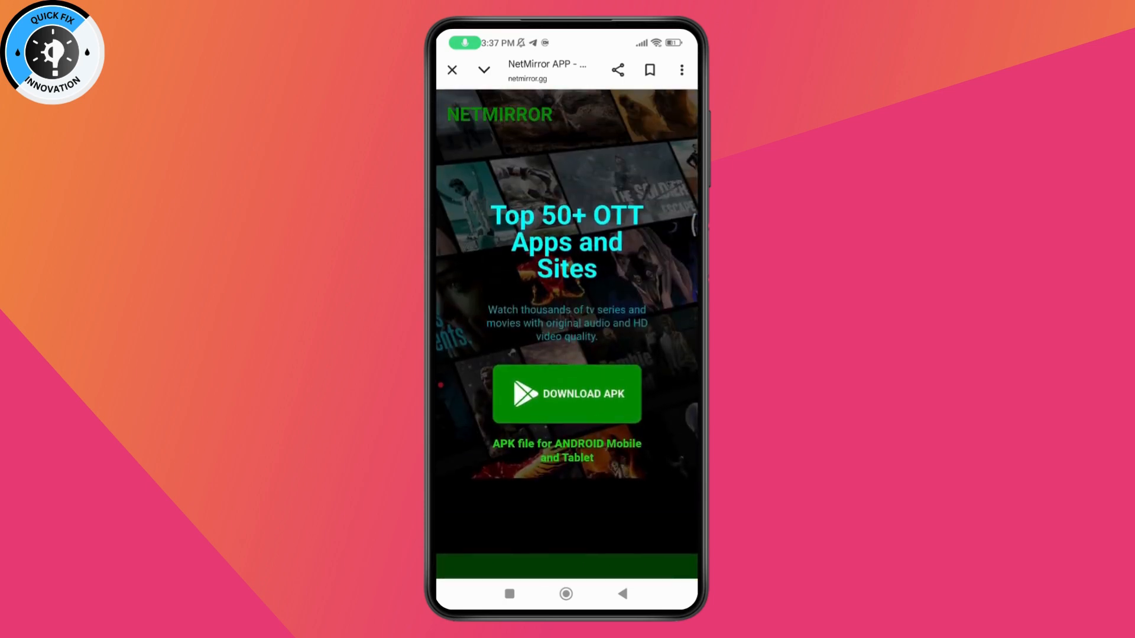